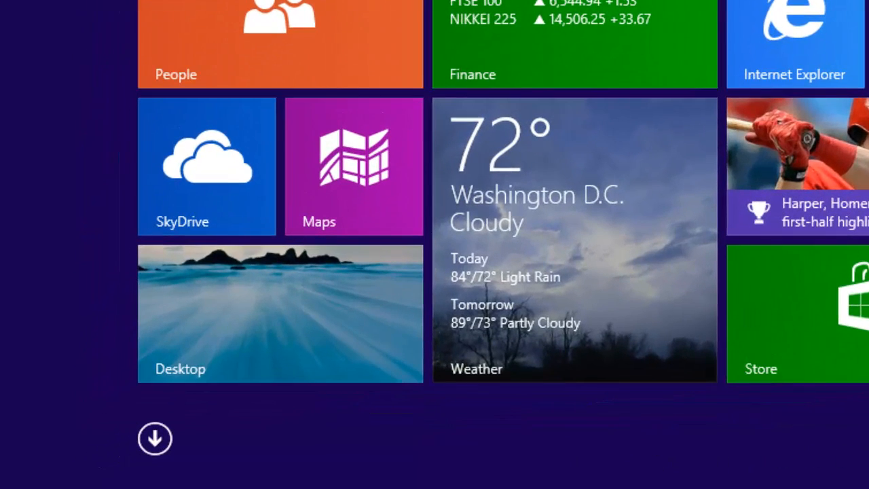
Launch the Alarms app from the full Apps list on the Start screen
{"action": "left_click", "coordinate": [155, 438]}
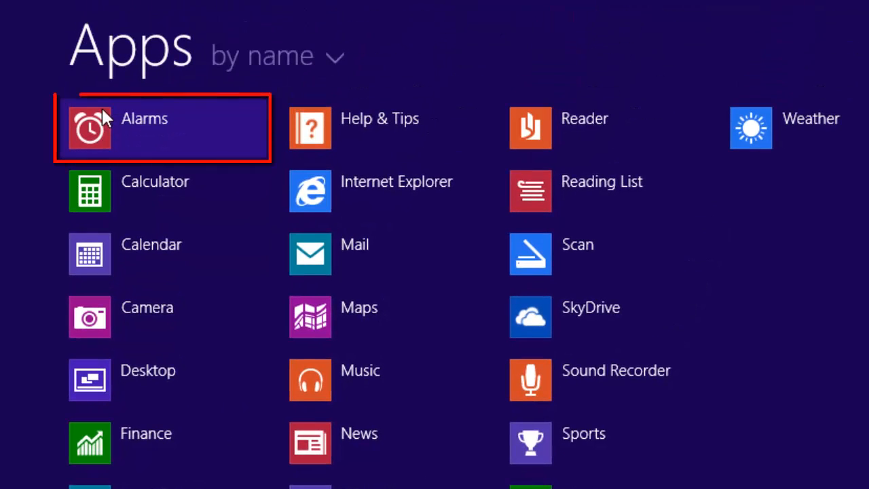
{"action": "left_click", "coordinate": [89, 128]}
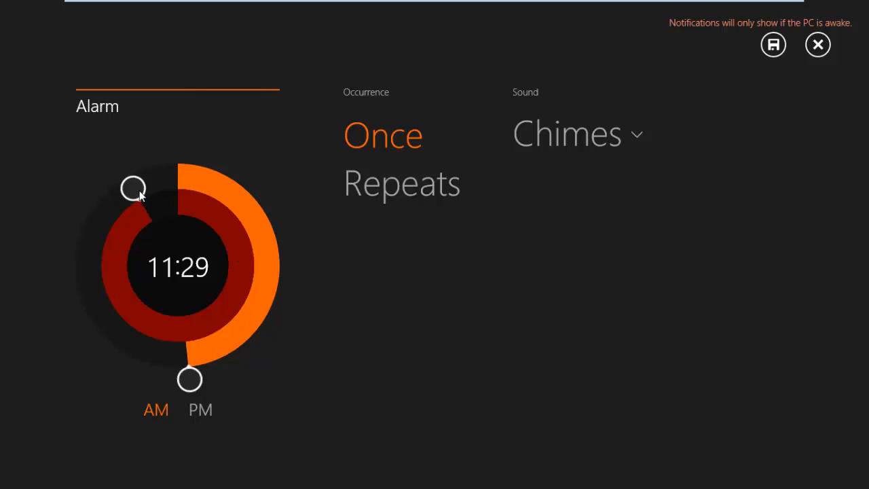
Drag the dial hands to 7:04 and switch the alarm to AM
{"action": "left_click_drag", "start_coordinate": [133, 187], "coordinate": [247, 356]}
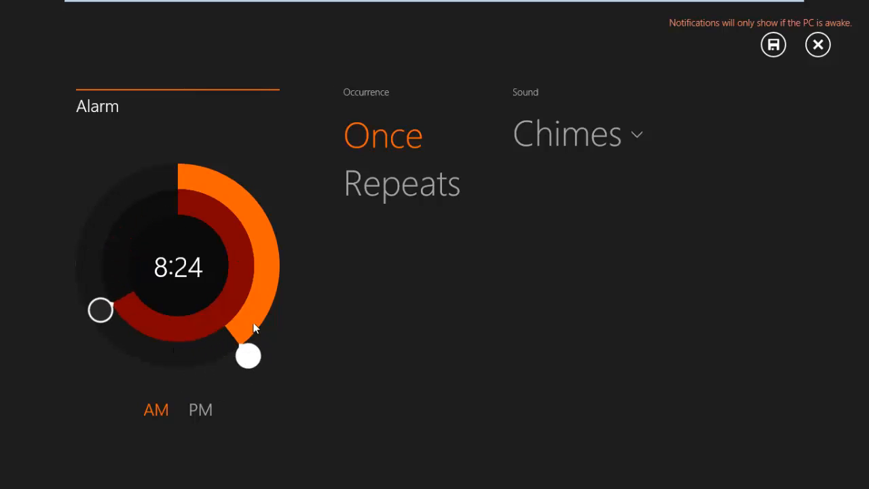
{"action": "left_click_drag", "start_coordinate": [247, 356], "coordinate": [102, 318]}
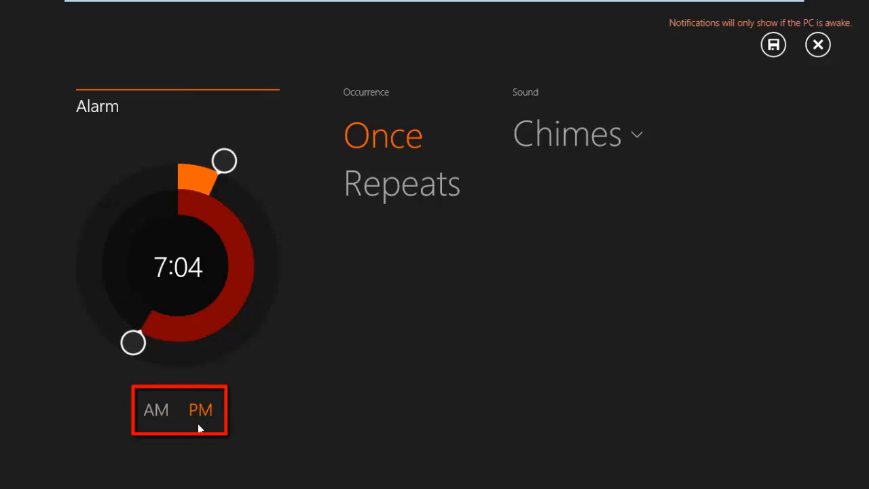
{"action": "left_click", "coordinate": [156, 410]}
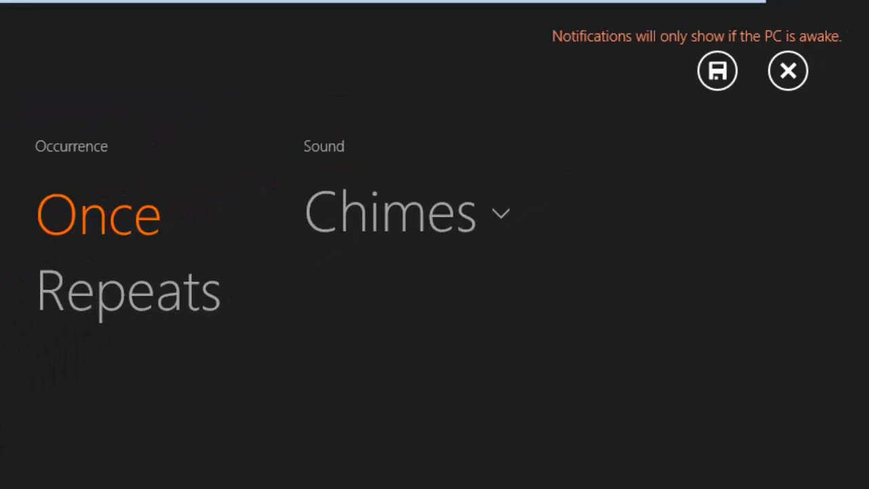
Save the new 7:04 AM alarm so it appears listed and switched on
{"action": "left_click", "coordinate": [717, 71]}
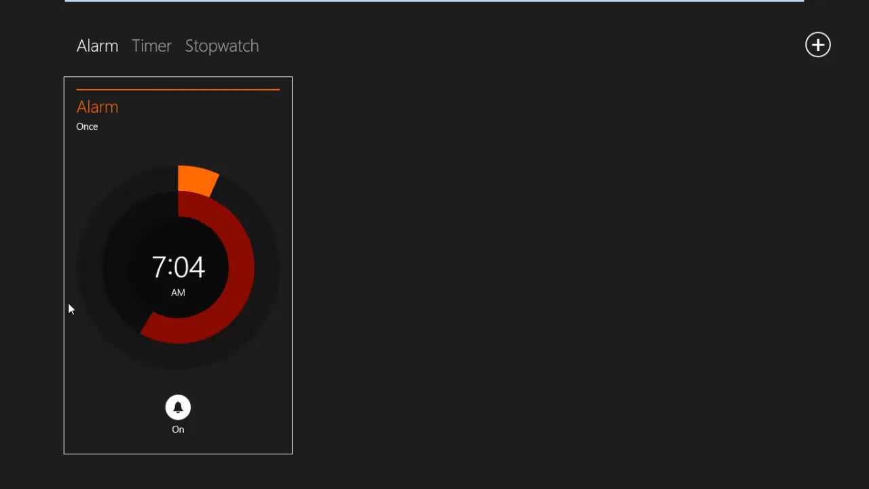
{"action": "mouse_move", "coordinate": [111, 288]}
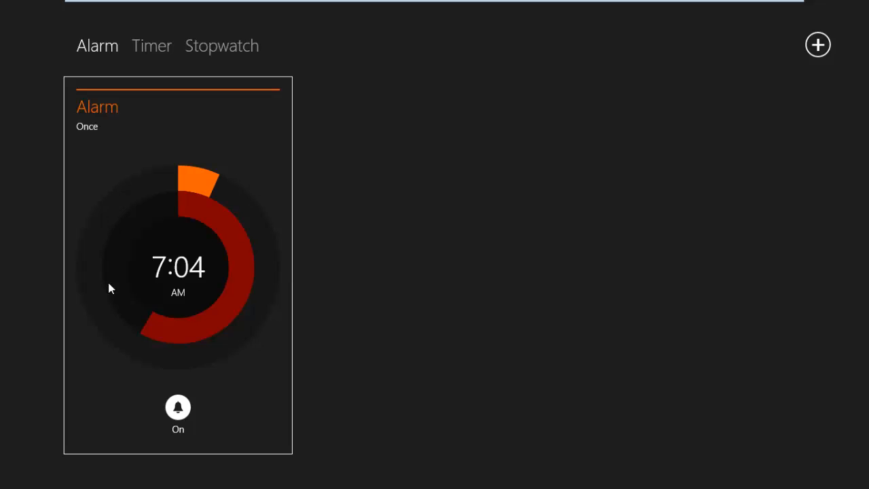
Edit the 7:04 AM alarm to repeat Monday through Friday and save it
{"action": "left_click", "coordinate": [178, 265]}
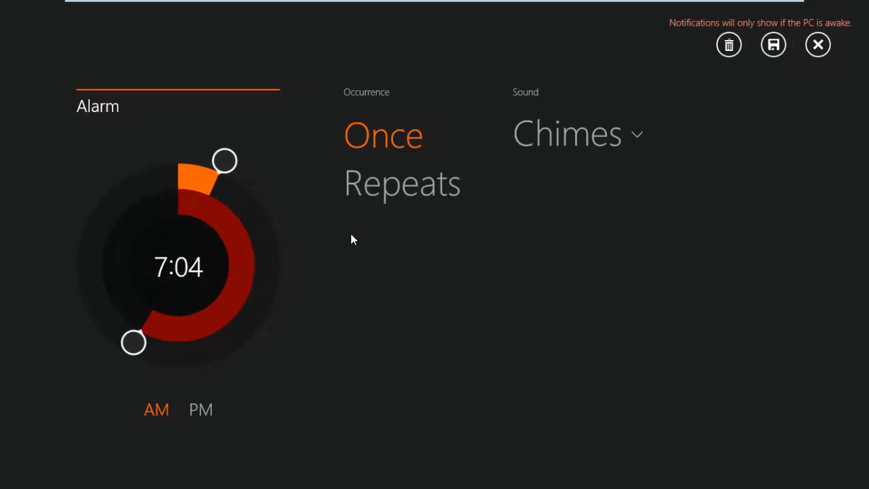
{"action": "left_click", "coordinate": [402, 183]}
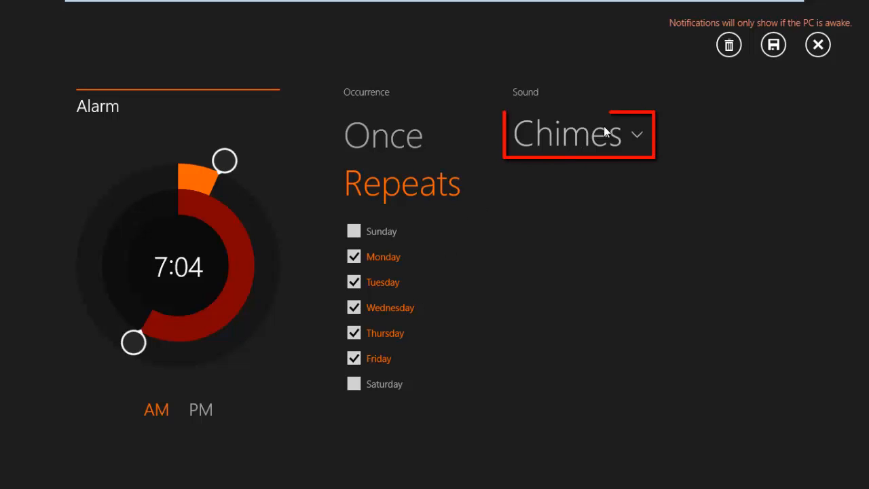
{"action": "left_click", "coordinate": [577, 133]}
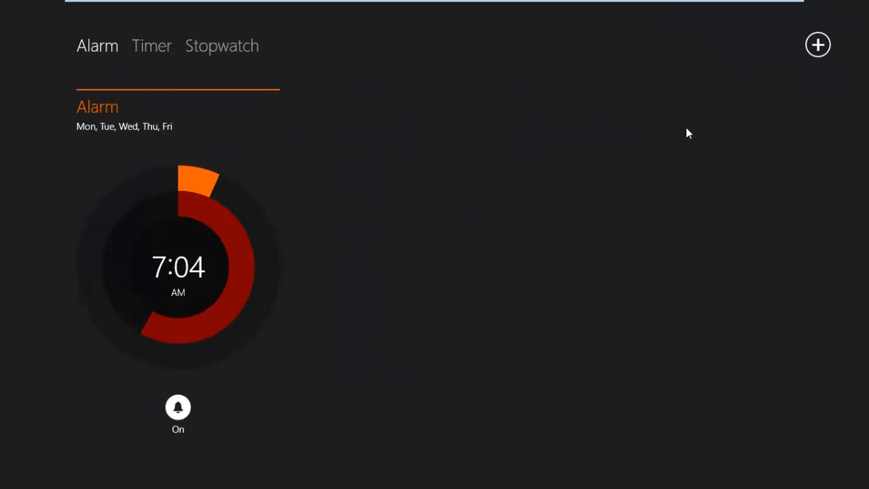
{"action": "mouse_move", "coordinate": [691, 129]}
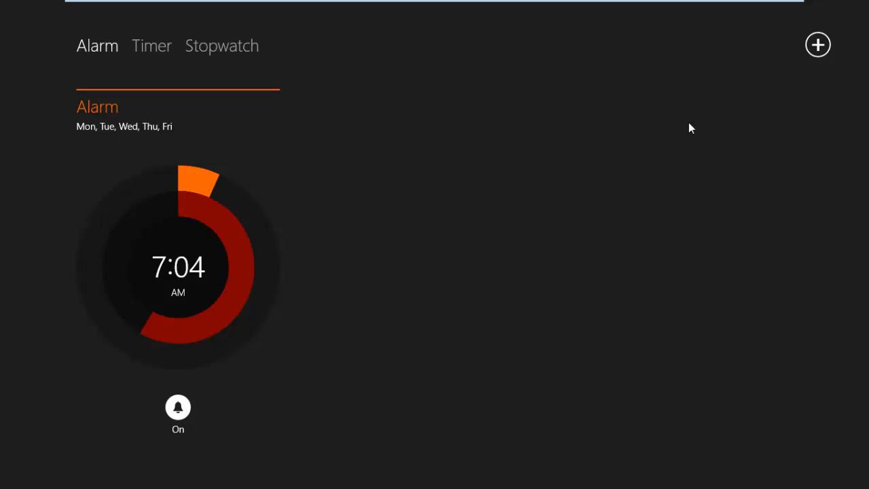